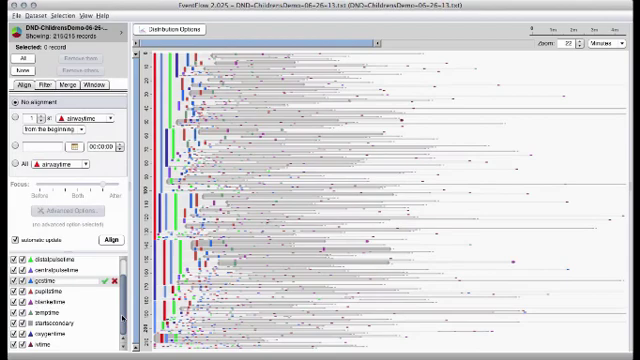
{"action": "mouse_move", "coordinate": [124, 320]}
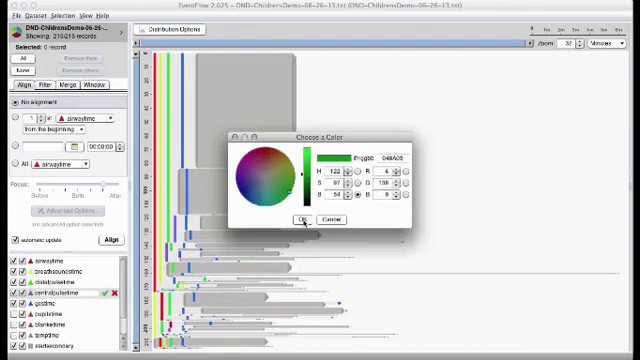
Step: Choose a new colour for the event type in the Choose a Color dialog
{"action": "left_click", "coordinate": [304, 218]}
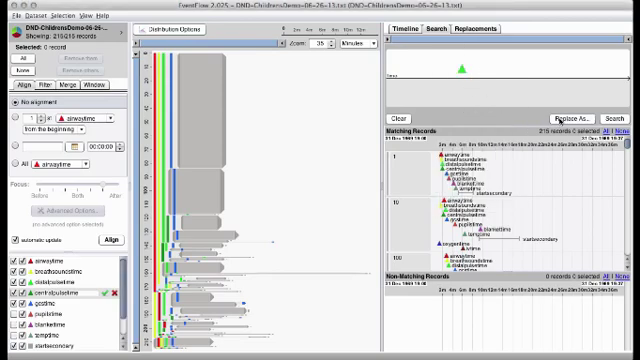
Step: Add a new green point event named 'Any Pulse' to the replacement pattern
{"action": "left_click", "coordinate": [568, 116]}
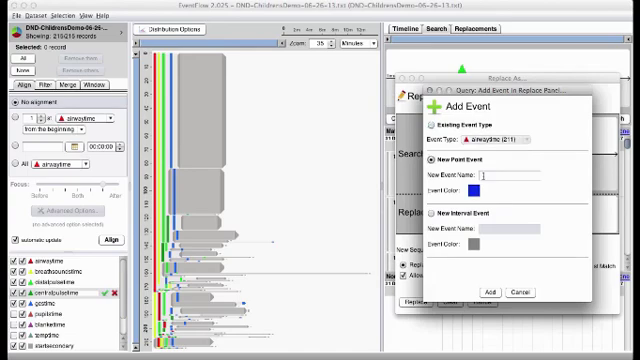
{"action": "type", "text": "Any Pulse"}
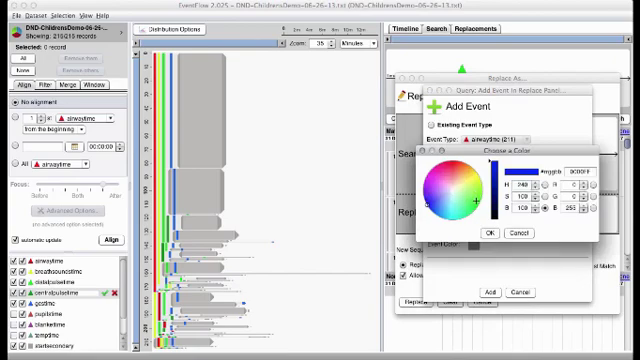
{"action": "left_click", "coordinate": [488, 234]}
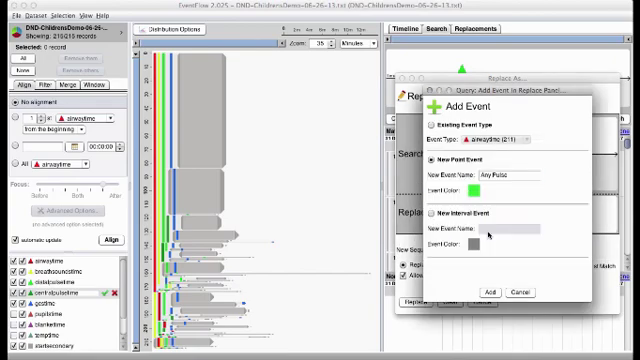
{"action": "left_click", "coordinate": [484, 292]}
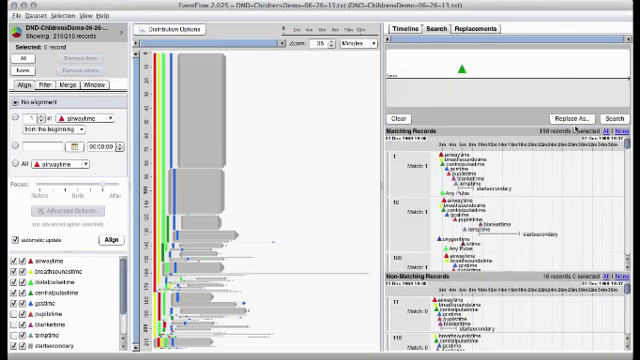
Step: Begin adding a second event to the Replace row via the Add Event dialog
{"action": "left_click", "coordinate": [570, 116]}
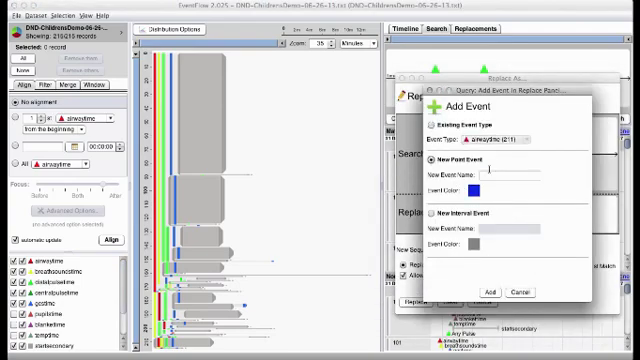
Step: Switch to Existing Event Type and add Any Pulse to the replacement pattern
{"action": "left_click", "coordinate": [516, 172]}
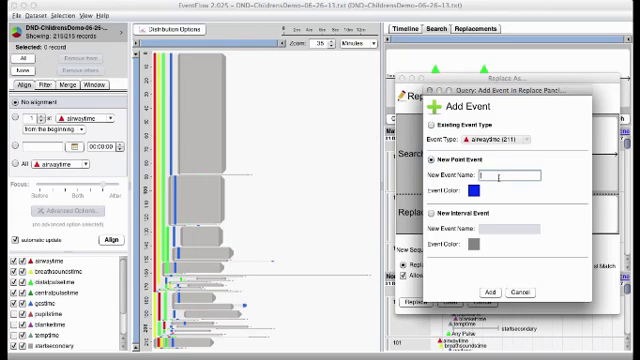
{"action": "left_click", "coordinate": [516, 292]}
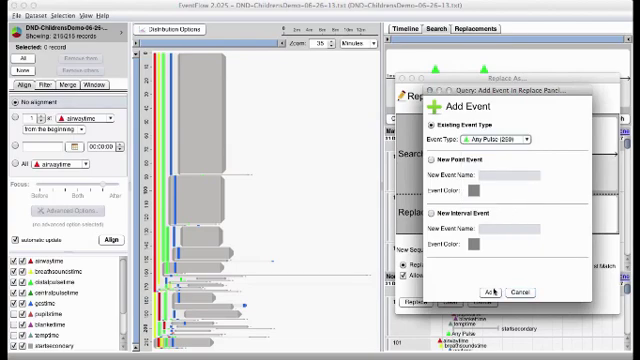
{"action": "left_click", "coordinate": [488, 292]}
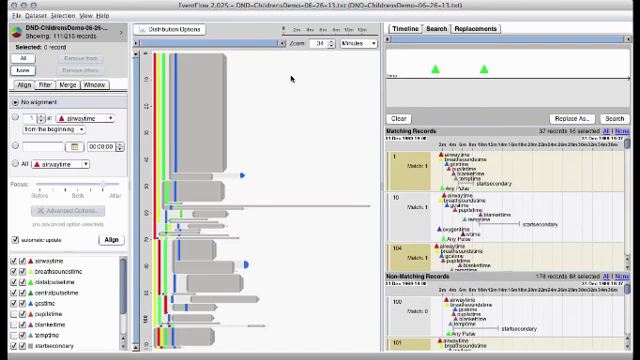
{"action": "mouse_move", "coordinate": [292, 76]}
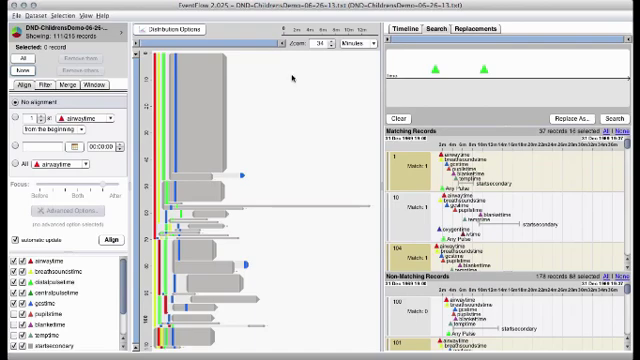